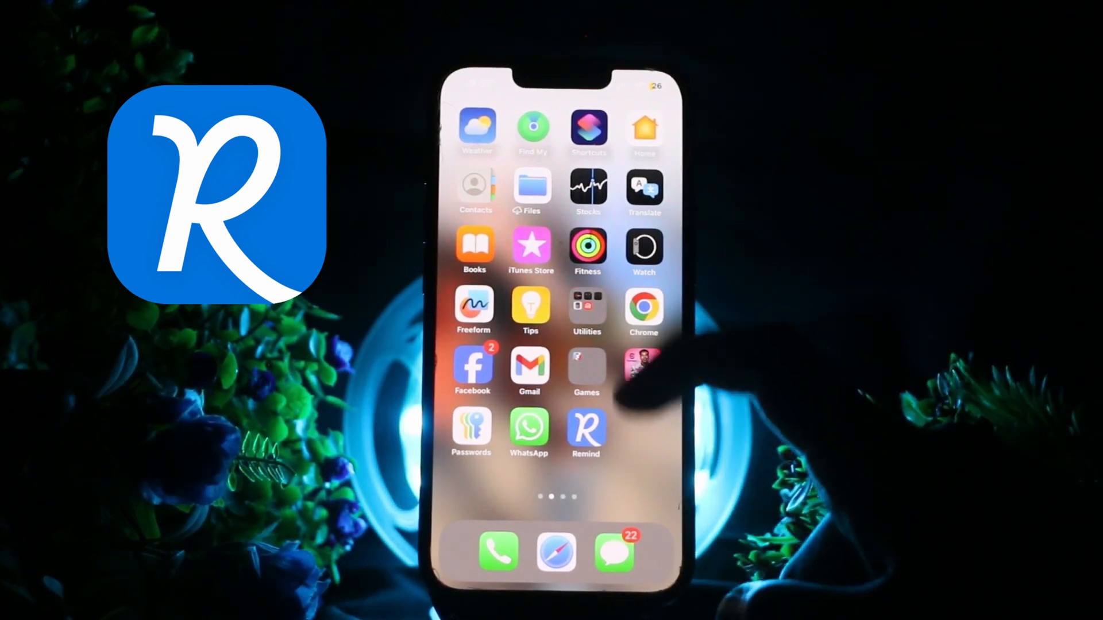
Launch the Remind app from the iOS home screen.
left_click(585, 432)
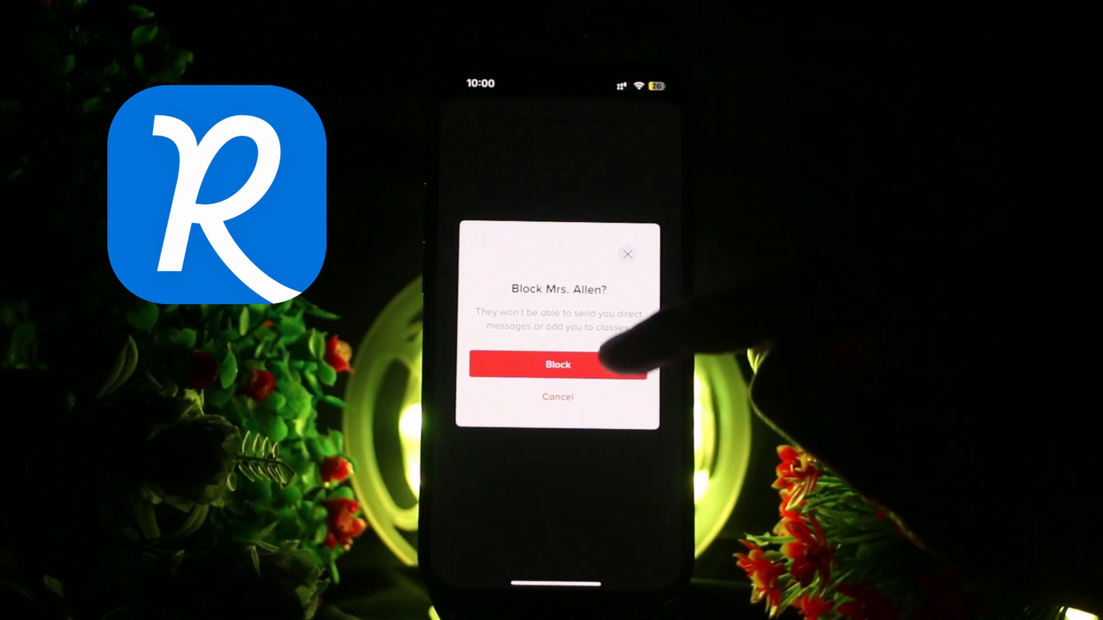
Confirm blocking Mrs. Allen in the Block dialog.
left_click(558, 364)
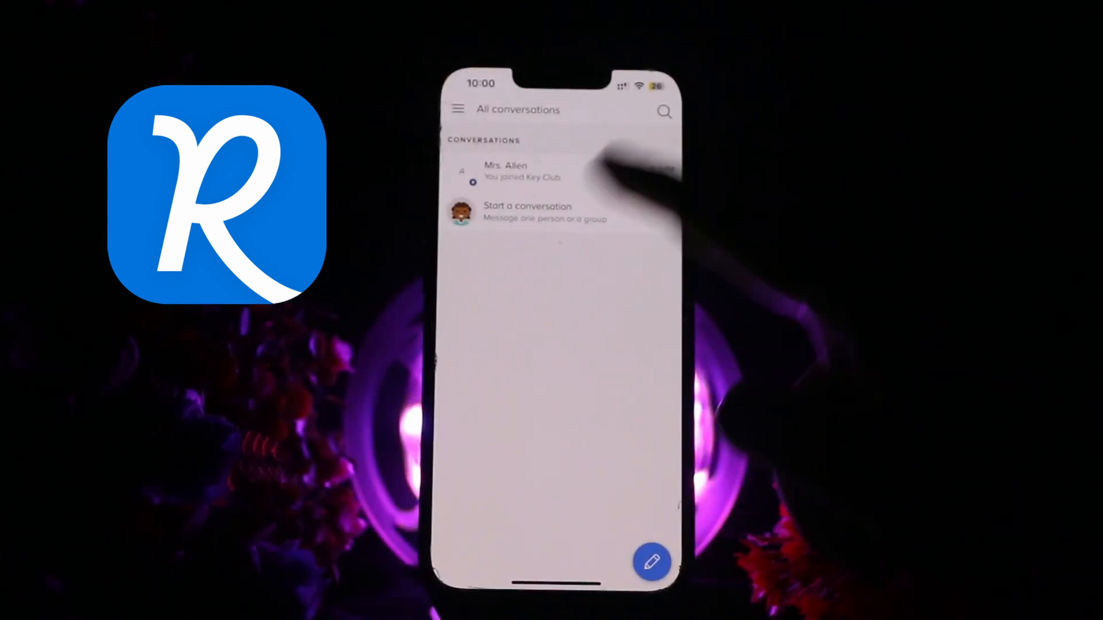
Open the Mrs. Allen conversation to reach its details.
left_click(522, 171)
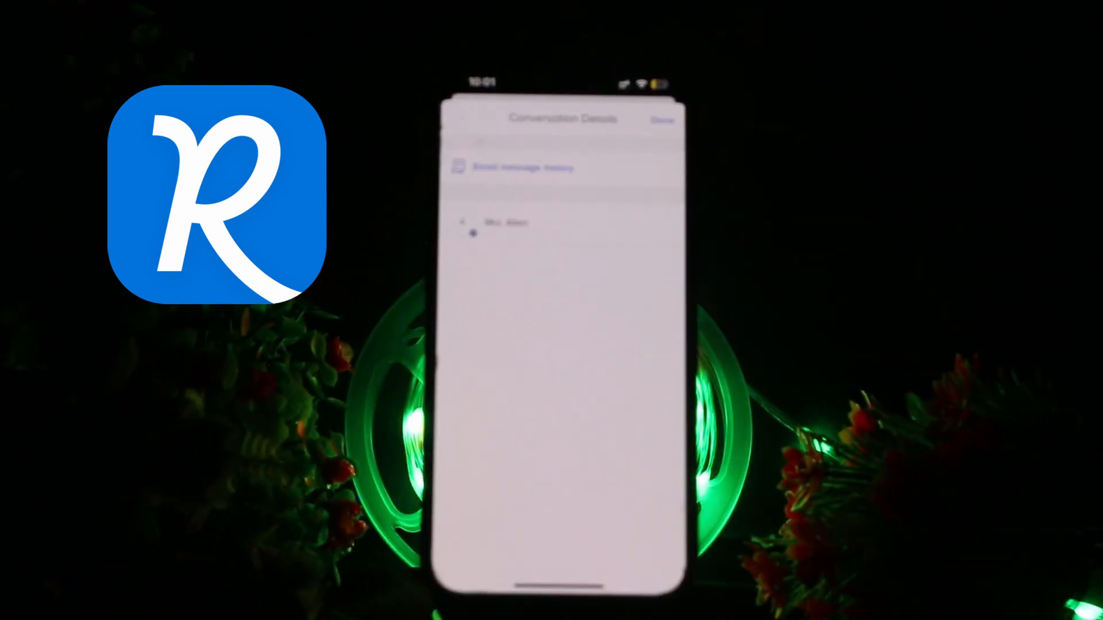